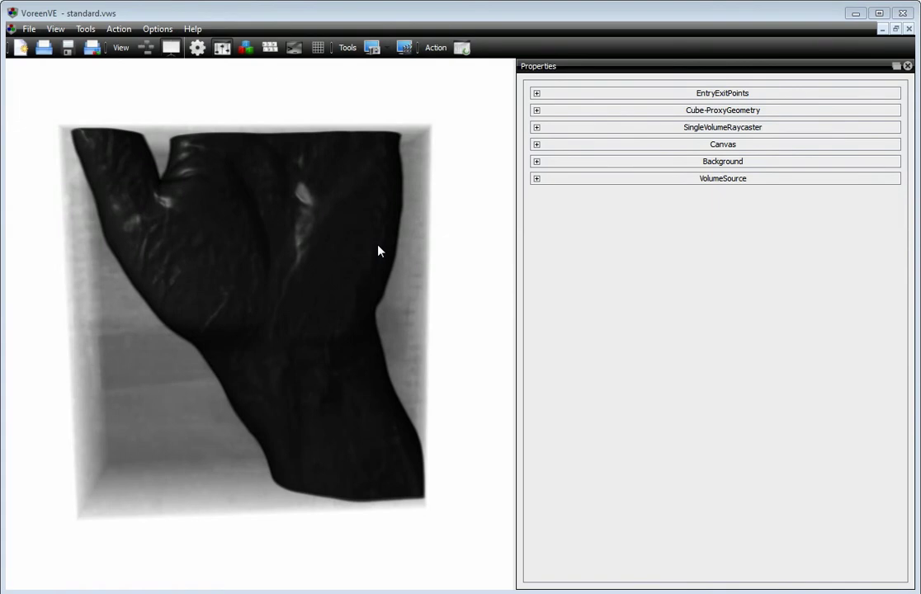
Expand the SingleVolumeRaycaster header in the Properties panel to reveal its rendering parameters
click(536, 127)
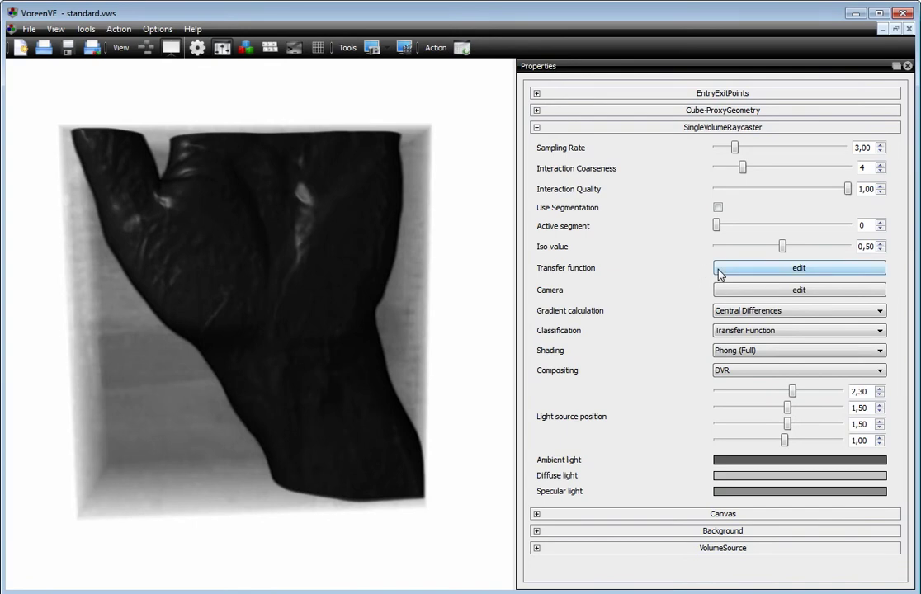
Bring up the Transfer function editor, dock it under the Properties panel and enlarge it
click(799, 268)
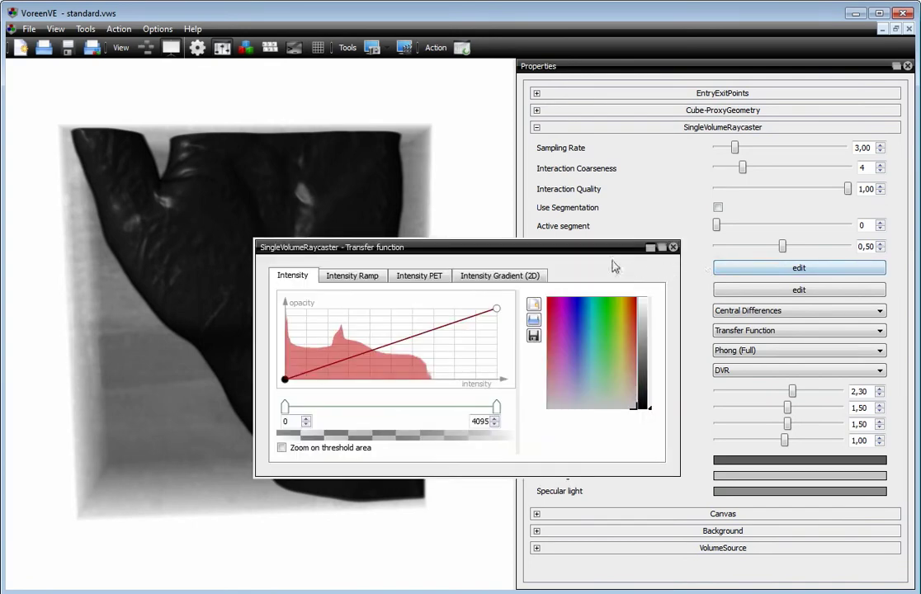
drag(465, 248, 525, 284)
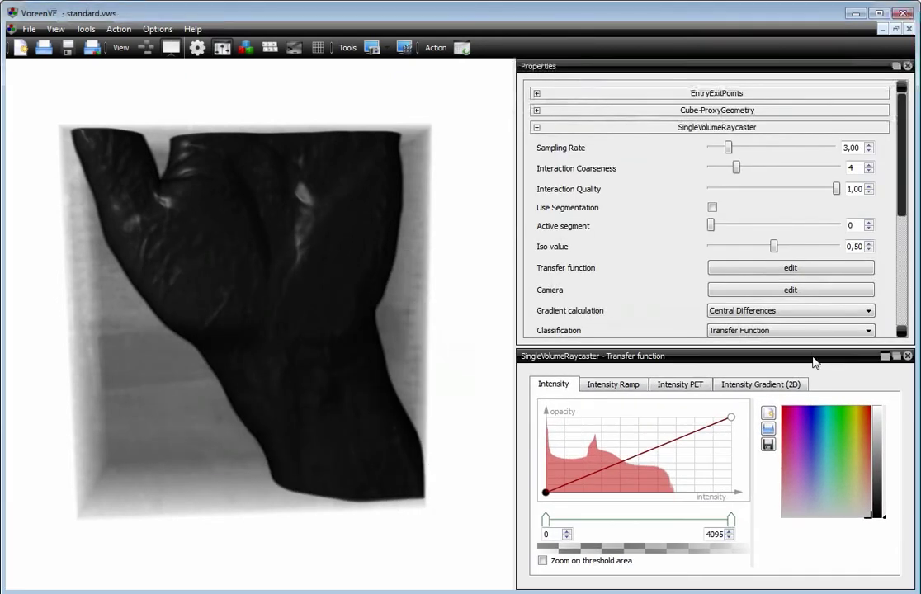
drag(593, 357, 592, 244)
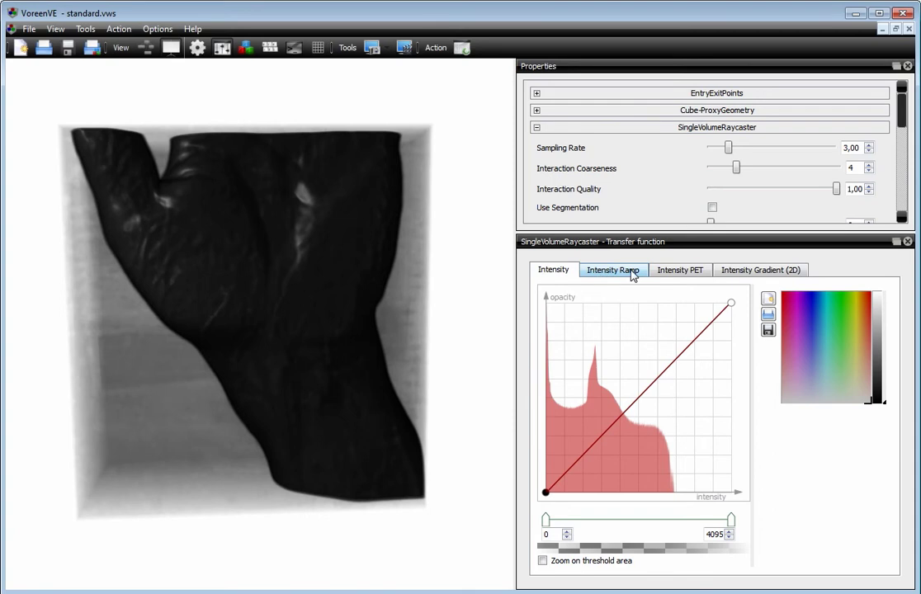
mouse_move(690, 274)
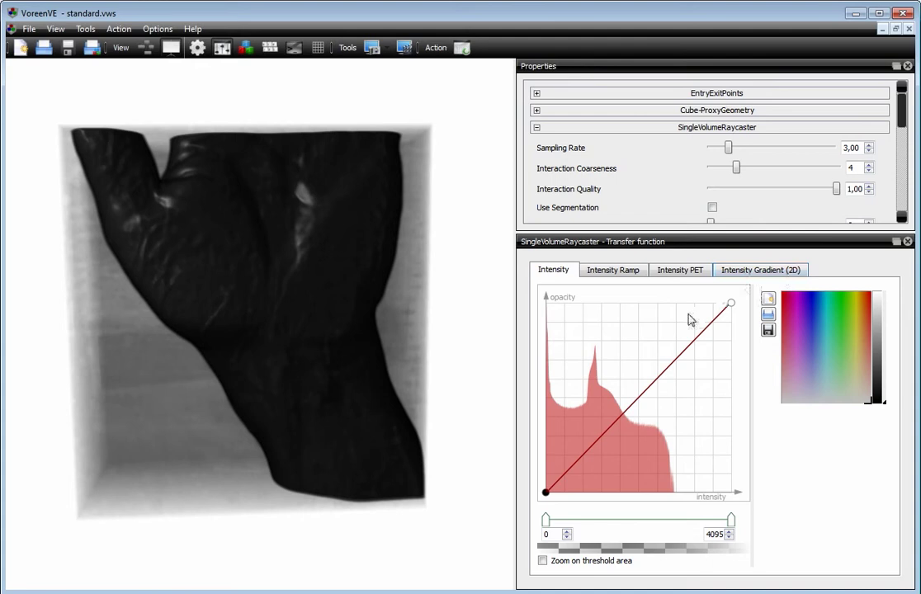
mouse_move(609, 327)
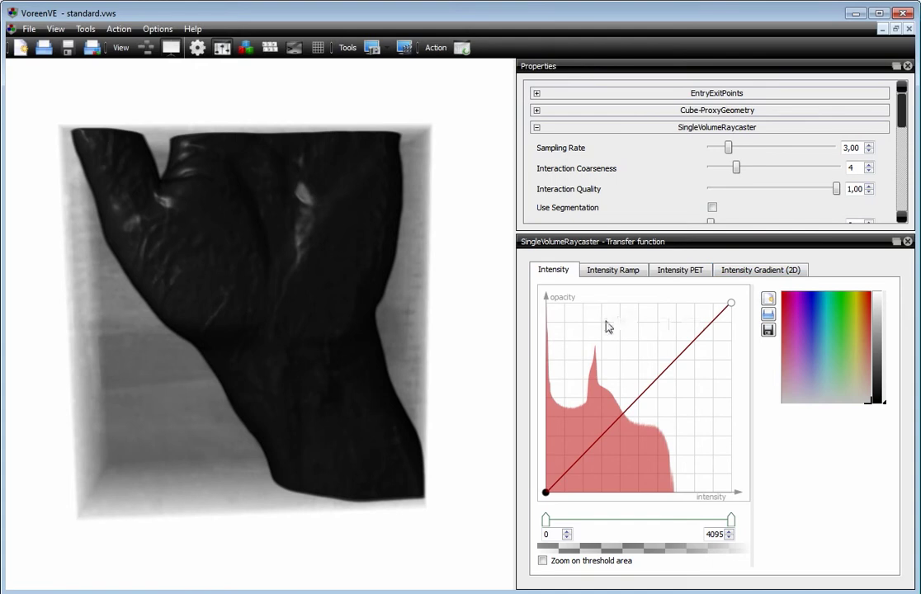
mouse_move(597, 346)
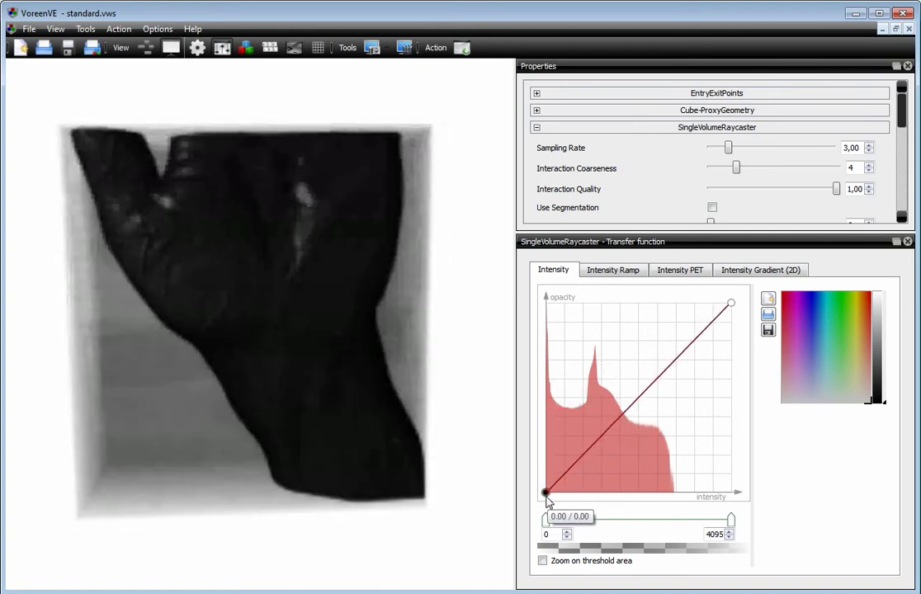
Add a mid-intensity control point and push it down to zero opacity so low intensities vanish
drag(546, 492, 631, 482)
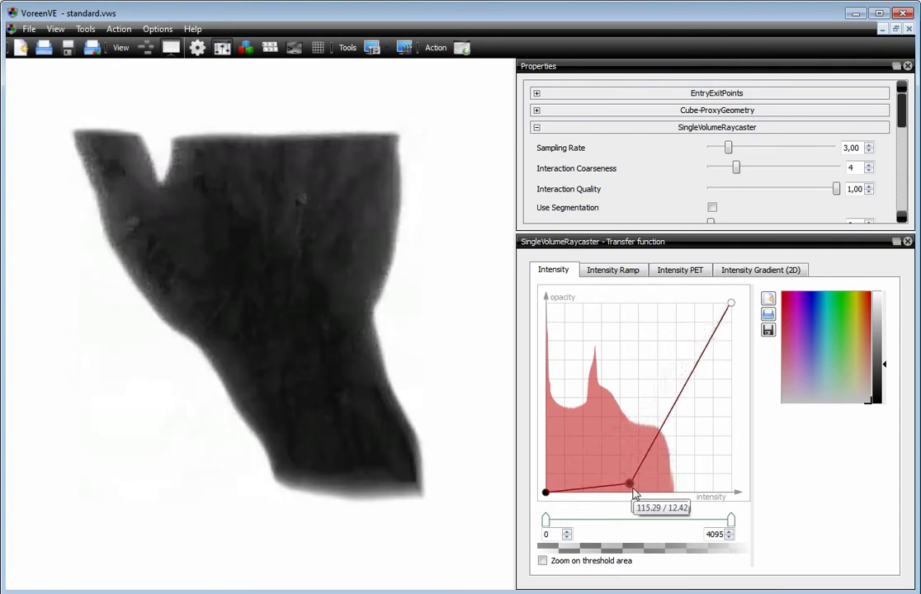
drag(630, 482, 657, 452)
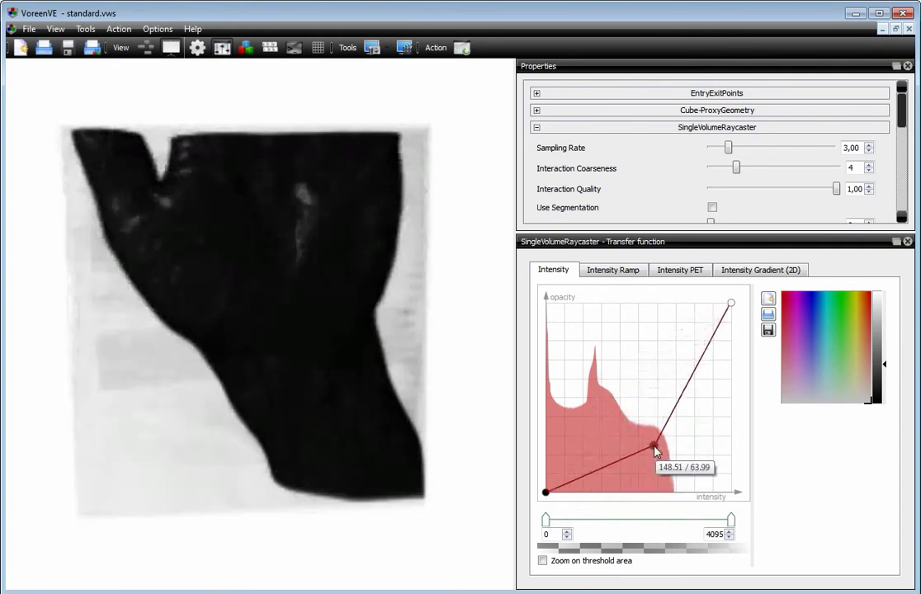
drag(657, 452, 628, 475)
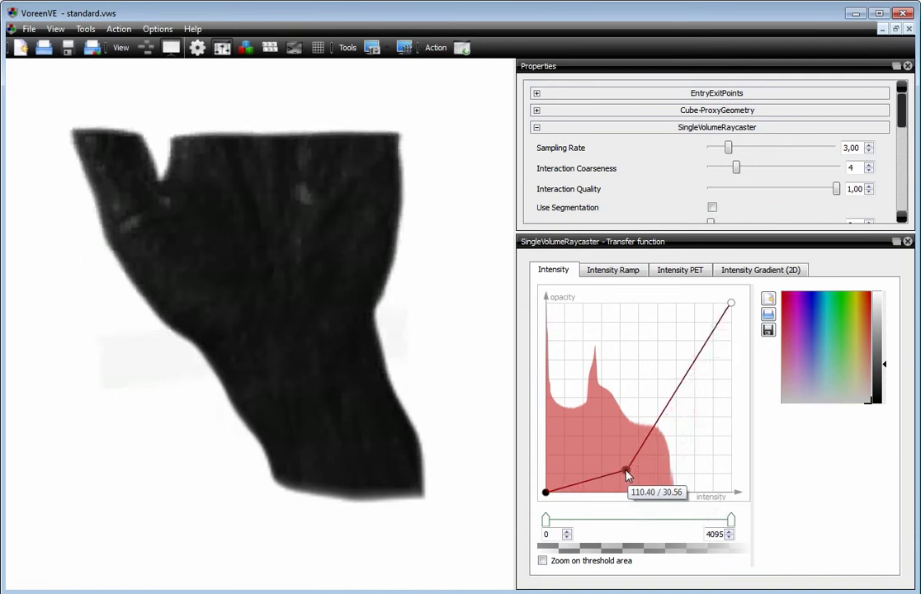
drag(627, 476, 633, 449)
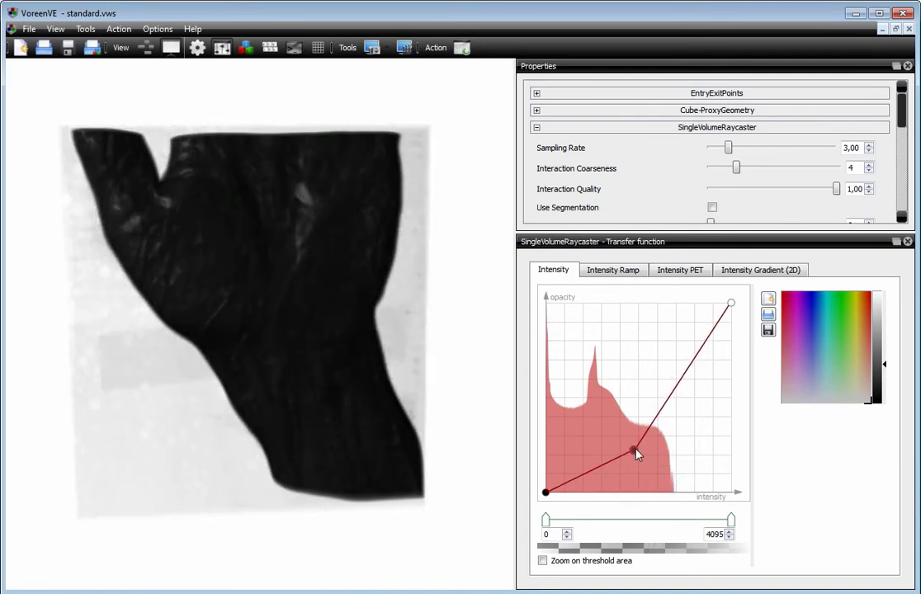
drag(637, 452, 637, 488)
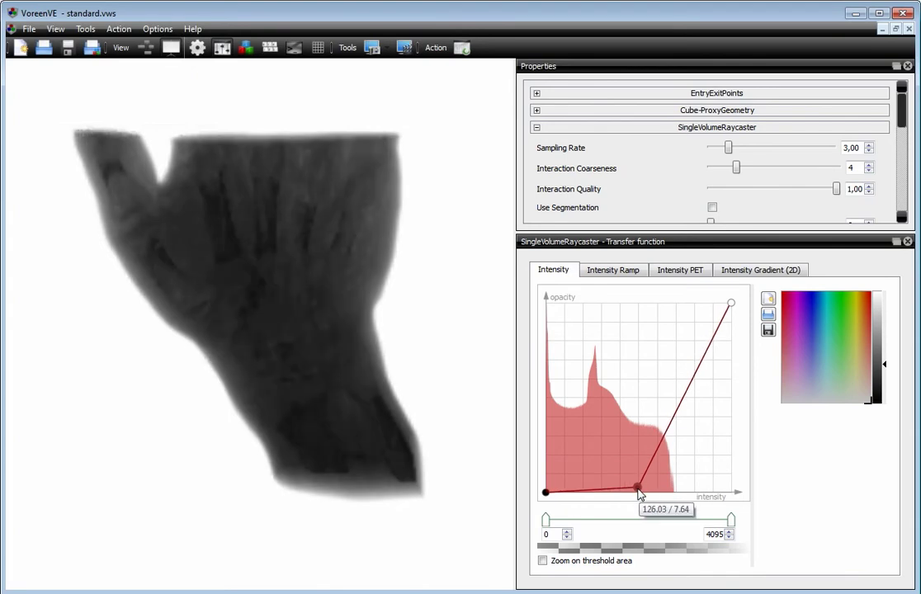
drag(637, 489, 636, 492)
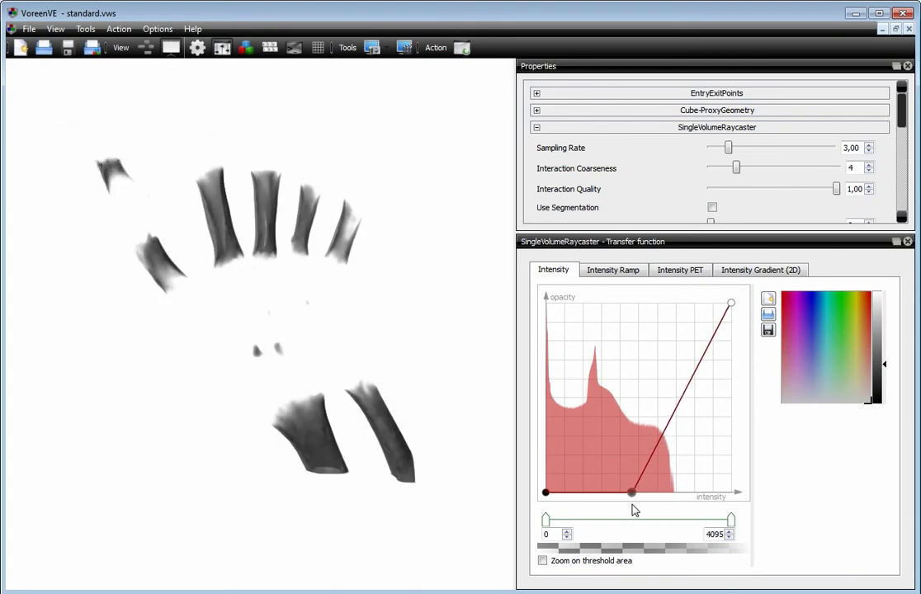
Add a full-opacity point just above it and align both into a sharp step near intensity 80
drag(728, 304, 634, 303)
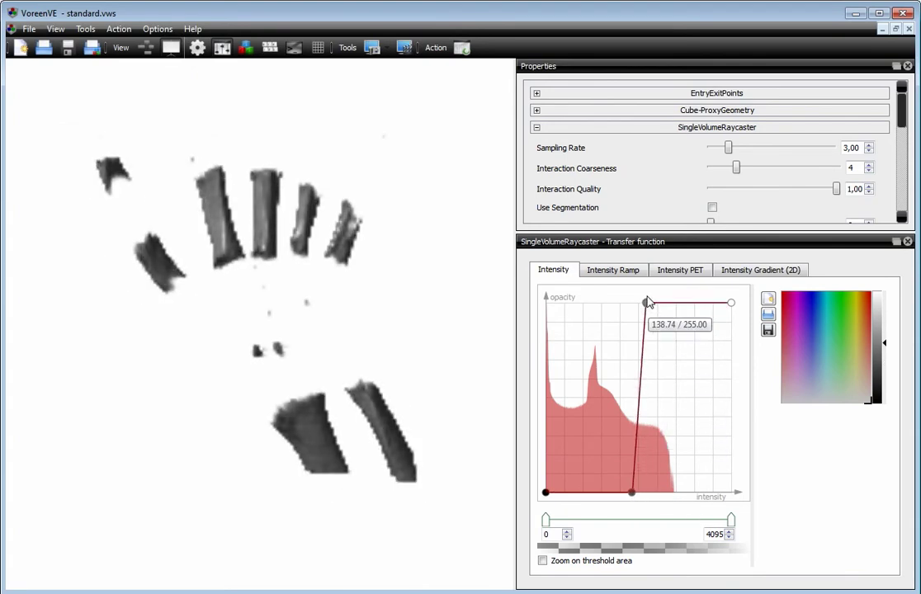
drag(647, 300, 633, 492)
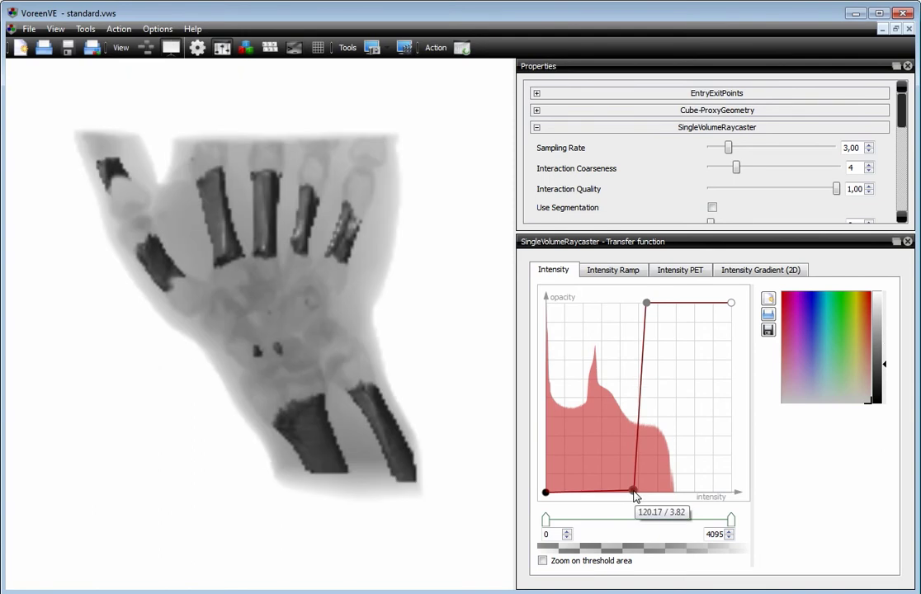
drag(633, 492, 622, 491)
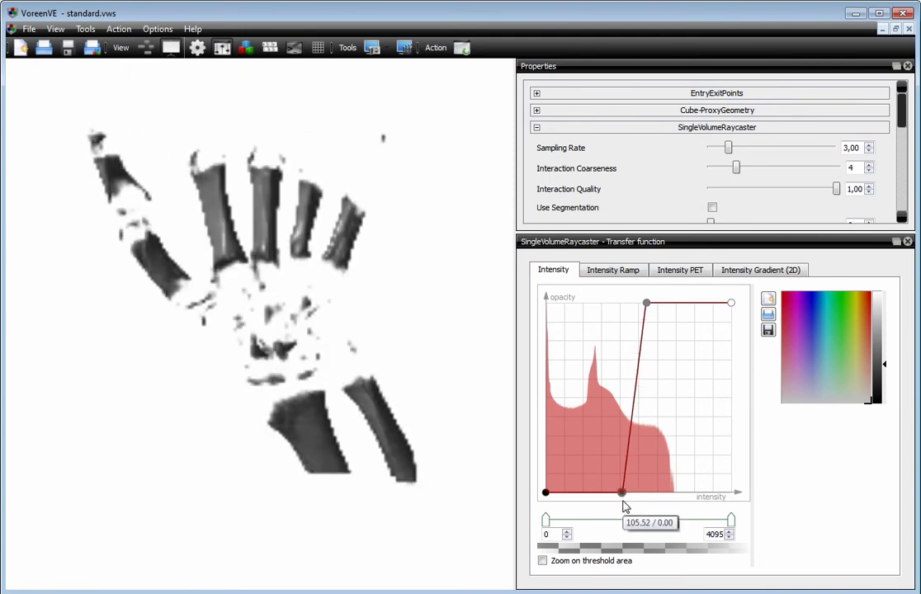
drag(623, 492, 611, 492)
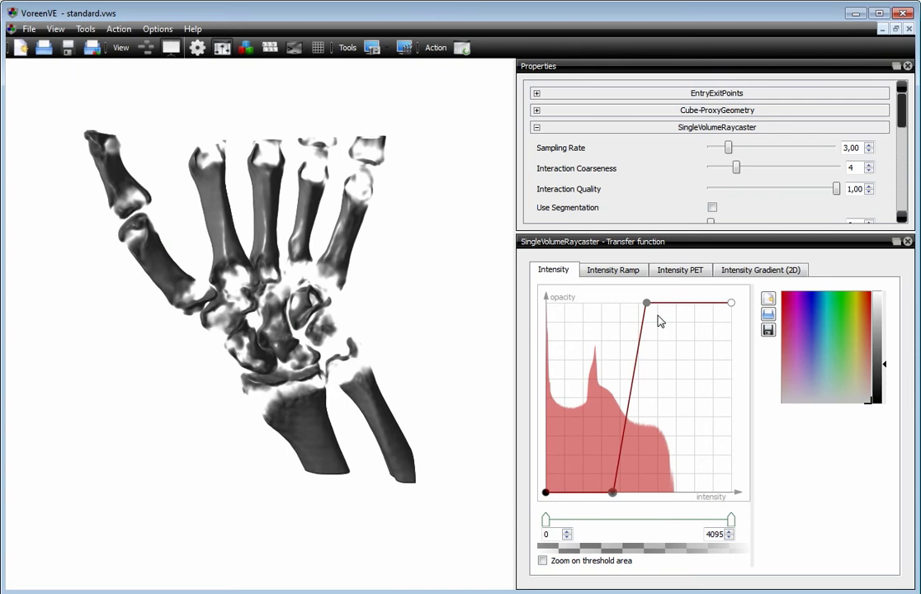
drag(645, 303, 603, 303)
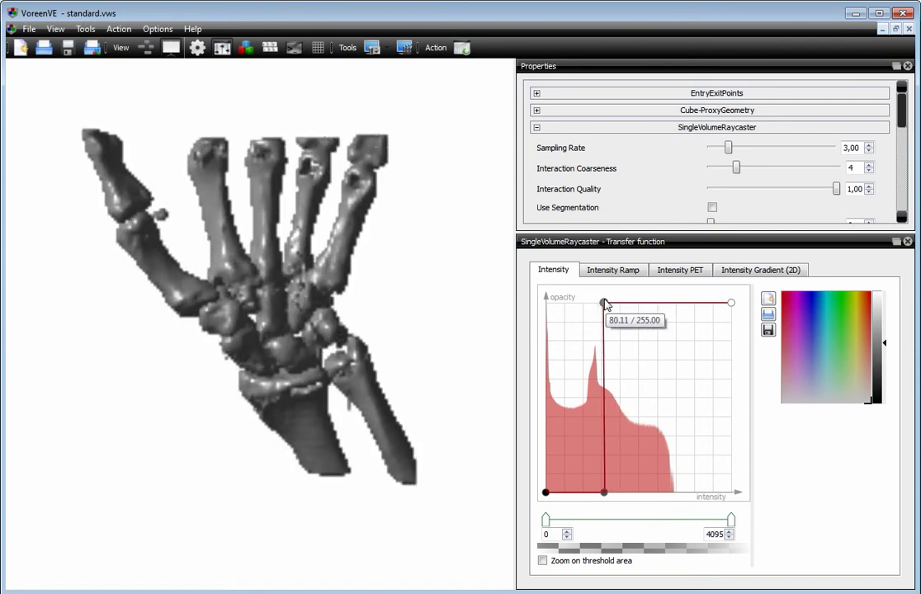
drag(604, 304, 607, 304)
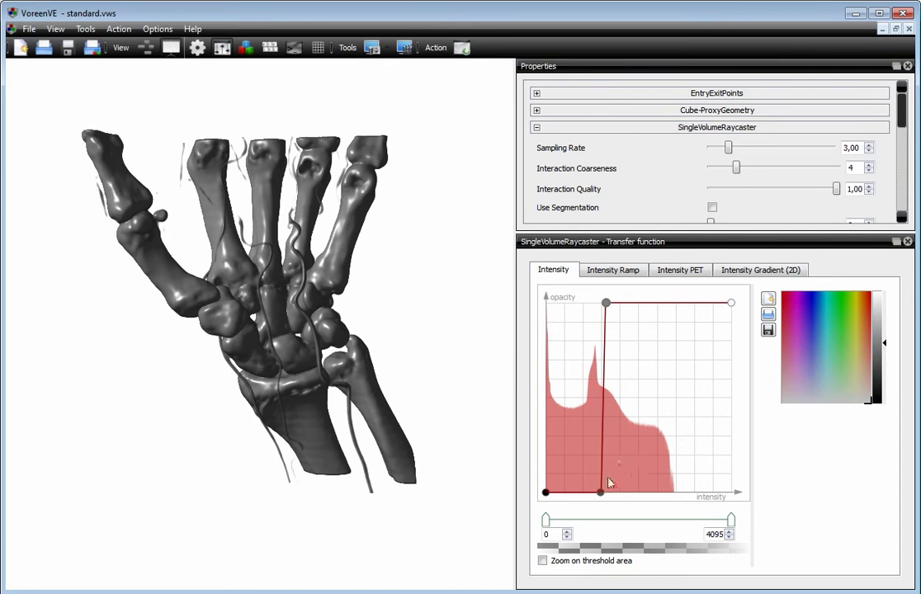
drag(607, 304, 617, 304)
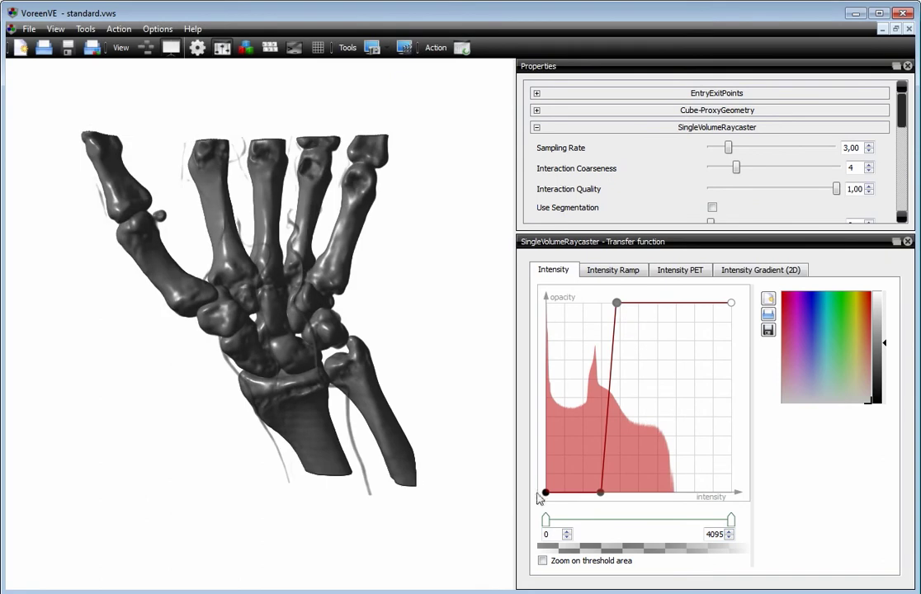
mouse_move(571, 498)
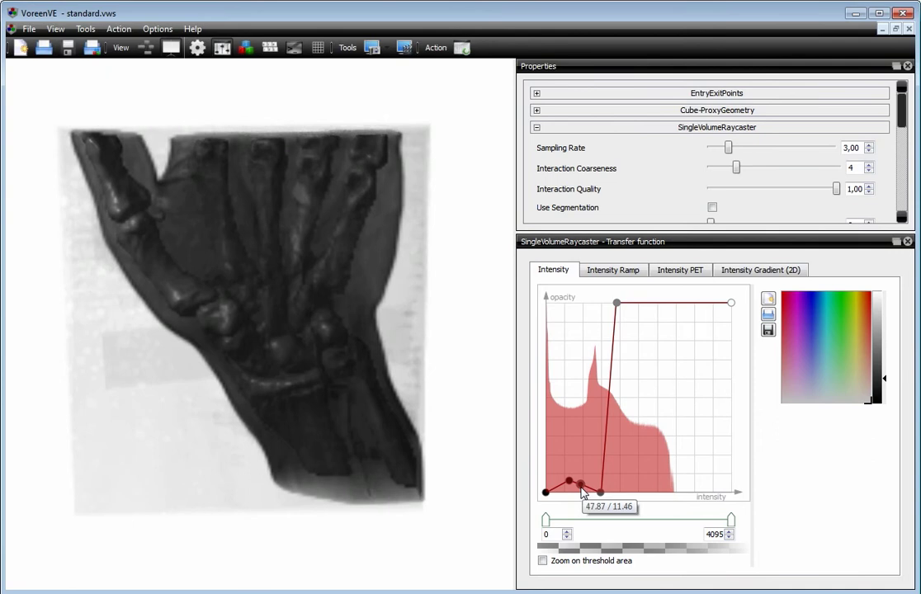
Add a small low-opacity peak at low intensity so the skin shows faintly around the bones
drag(581, 488, 569, 492)
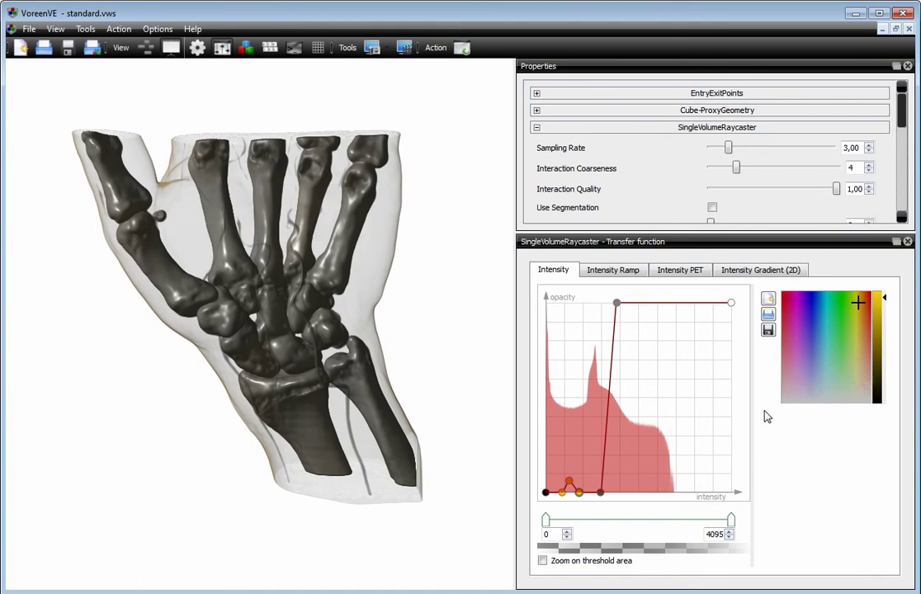
mouse_move(641, 338)
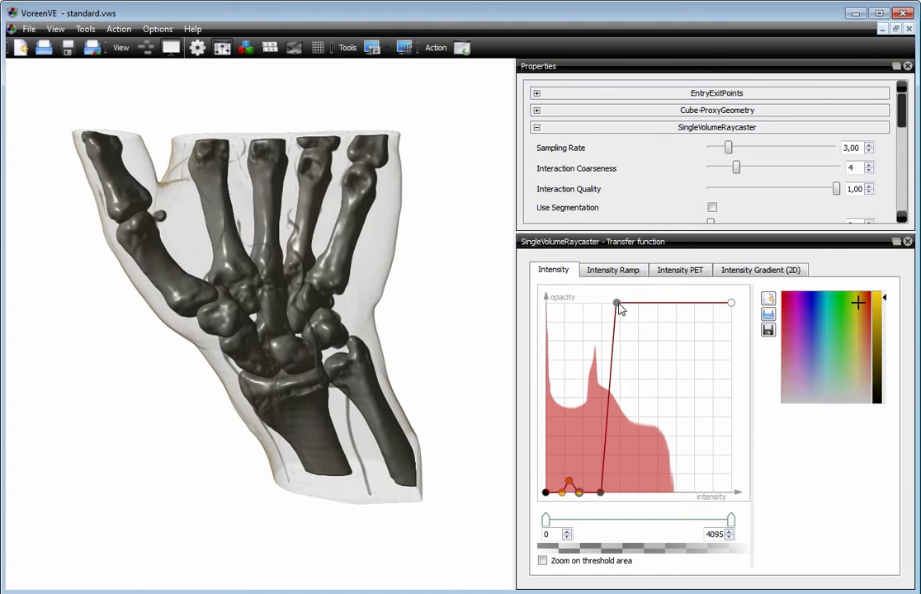
Try a gradual bone opacity ramp, then restore the steep full-opacity step
drag(618, 303, 617, 316)
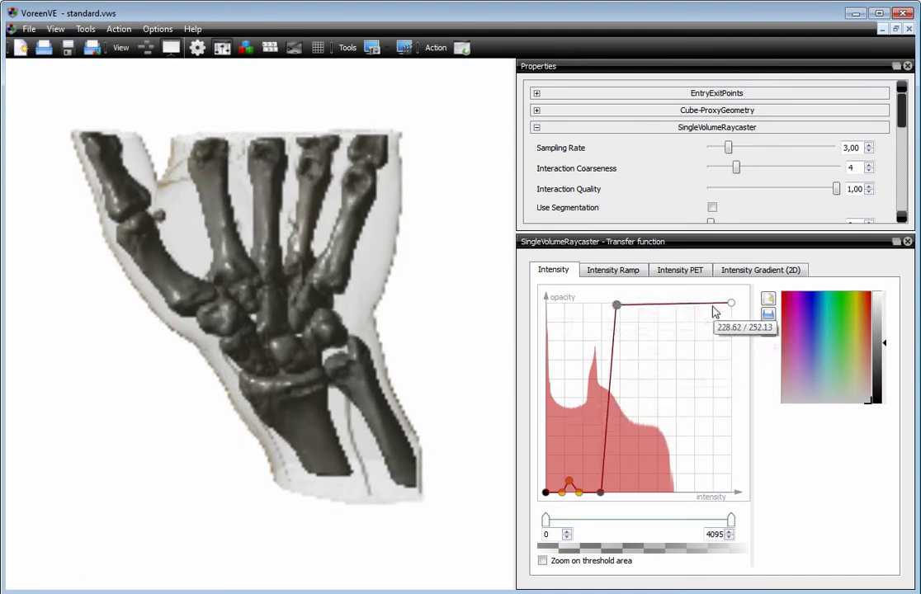
drag(614, 306, 614, 380)
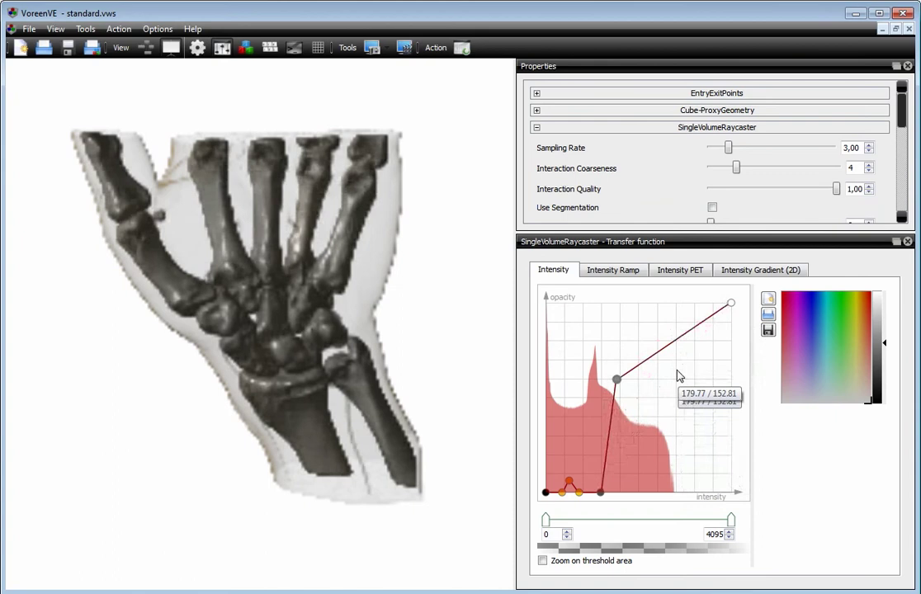
drag(616, 379, 615, 492)
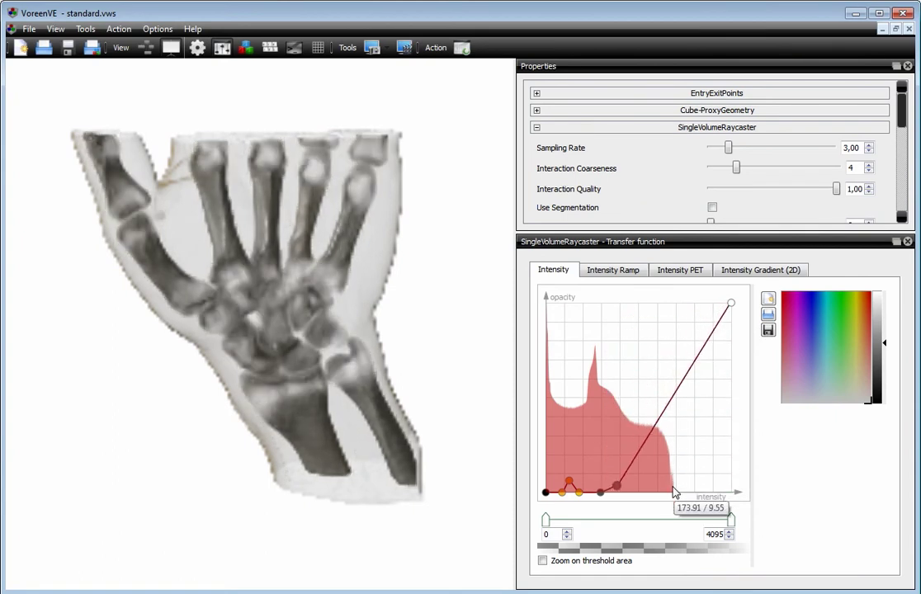
drag(729, 303, 614, 303)
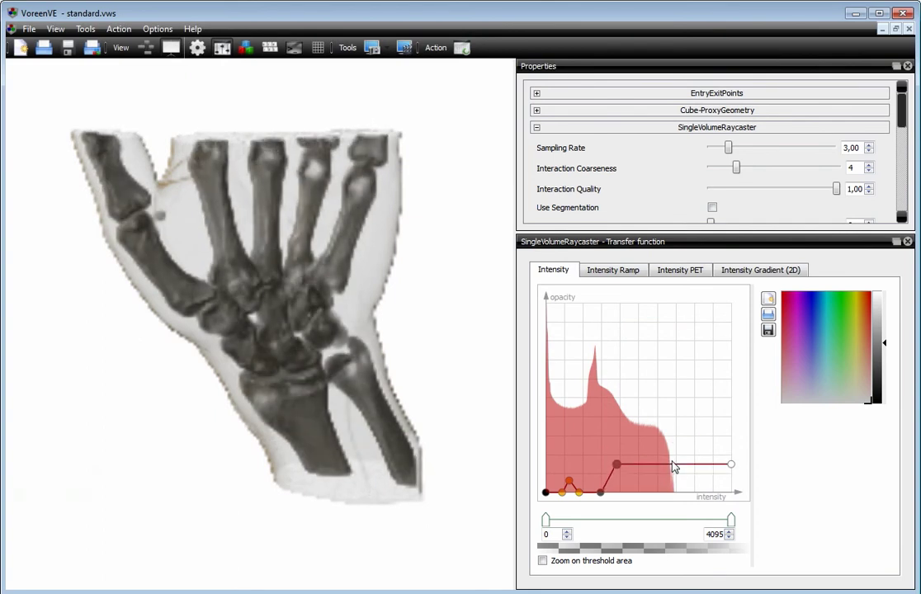
drag(618, 465, 617, 304)
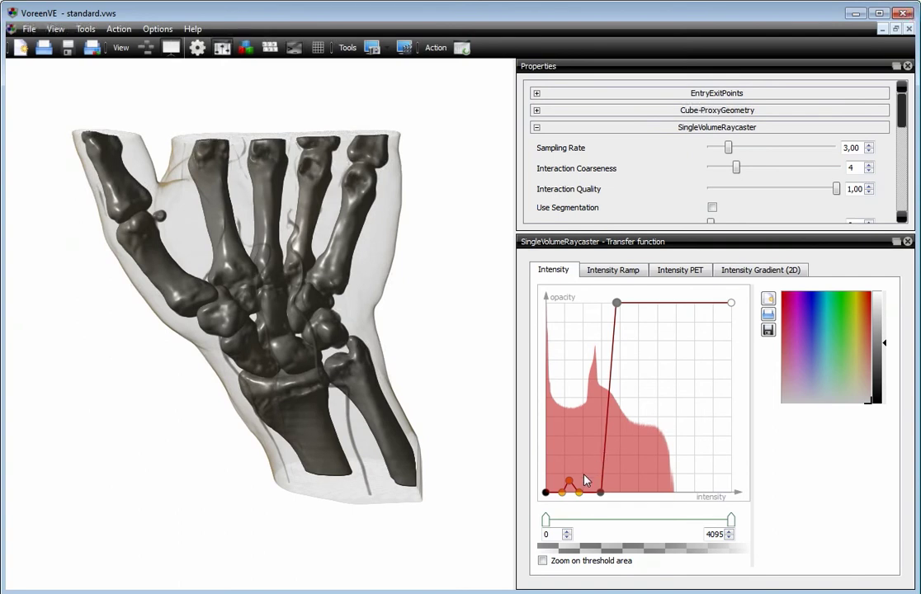
Raise the small skin peak's opacity, then lower it again to keep the skin translucent
drag(578, 490, 568, 373)
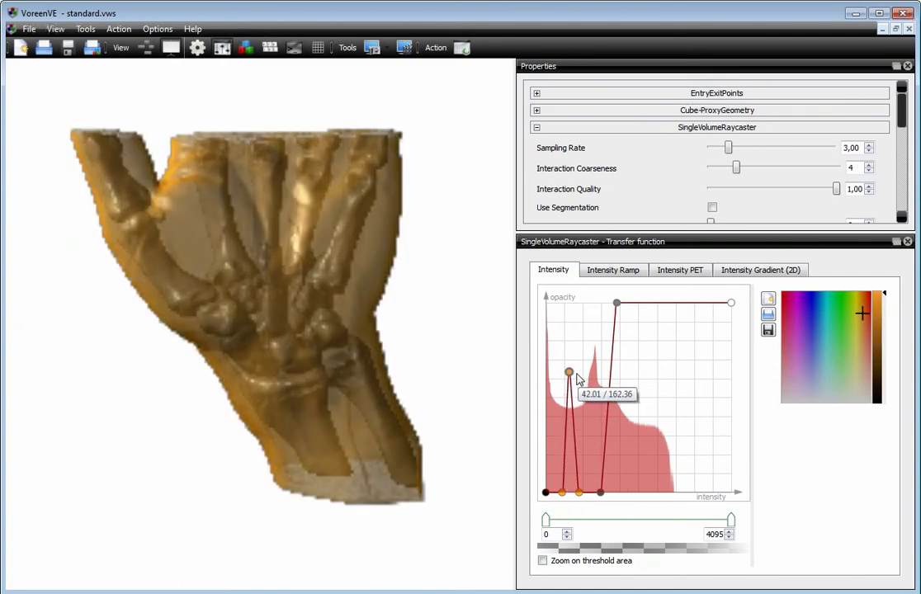
drag(568, 373, 568, 469)
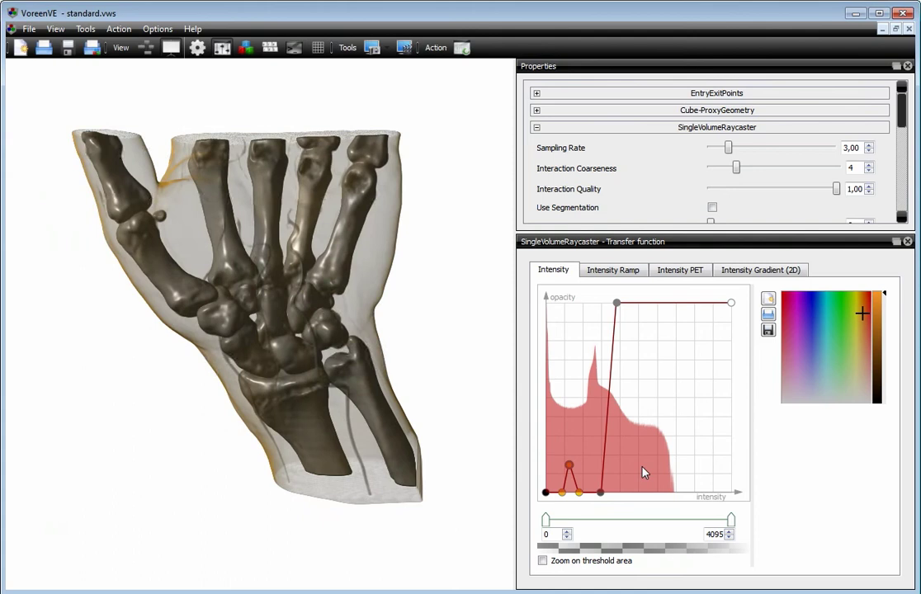
mouse_move(760, 376)
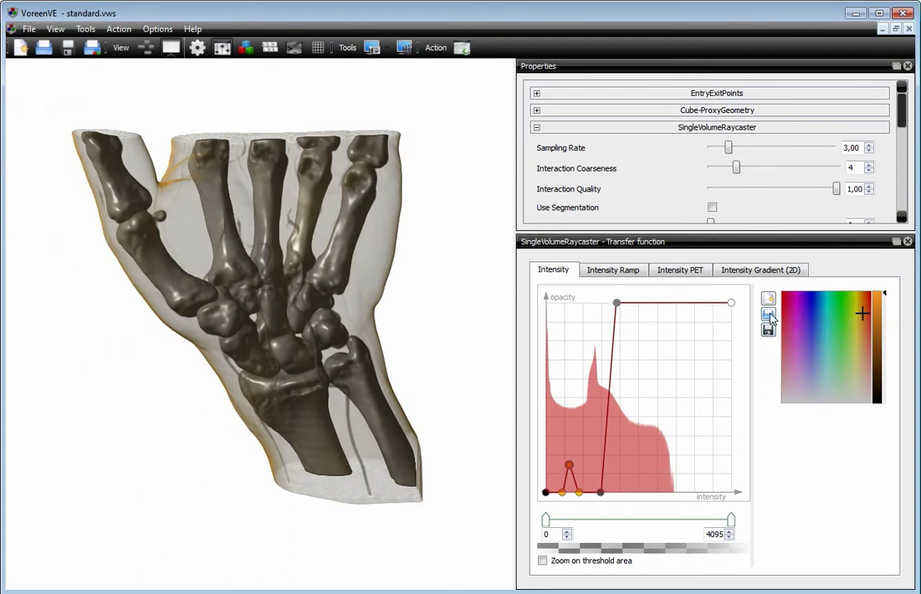
mouse_move(767, 314)
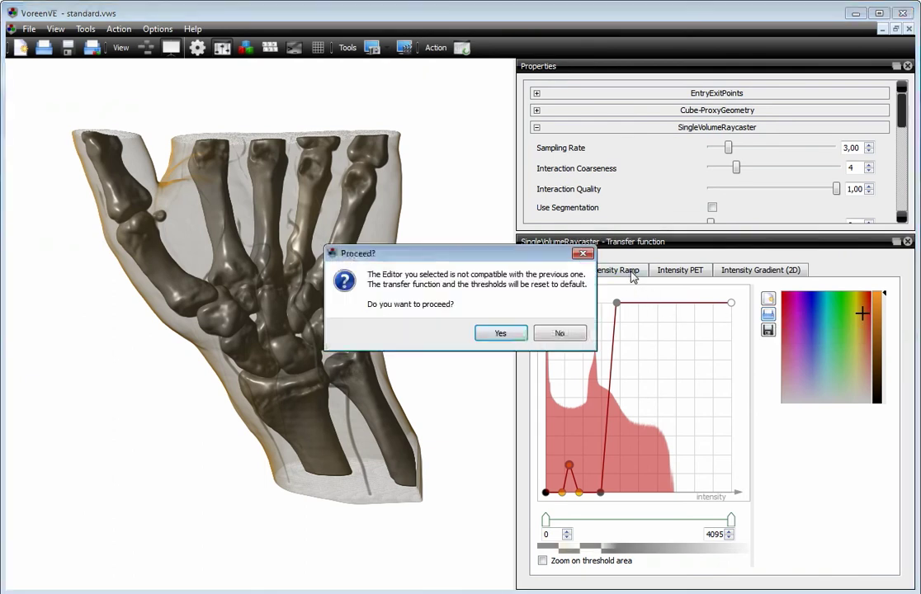
Confirm the Intensity Ramp reset and narrow the ramp Width so only the bones render white
click(500, 333)
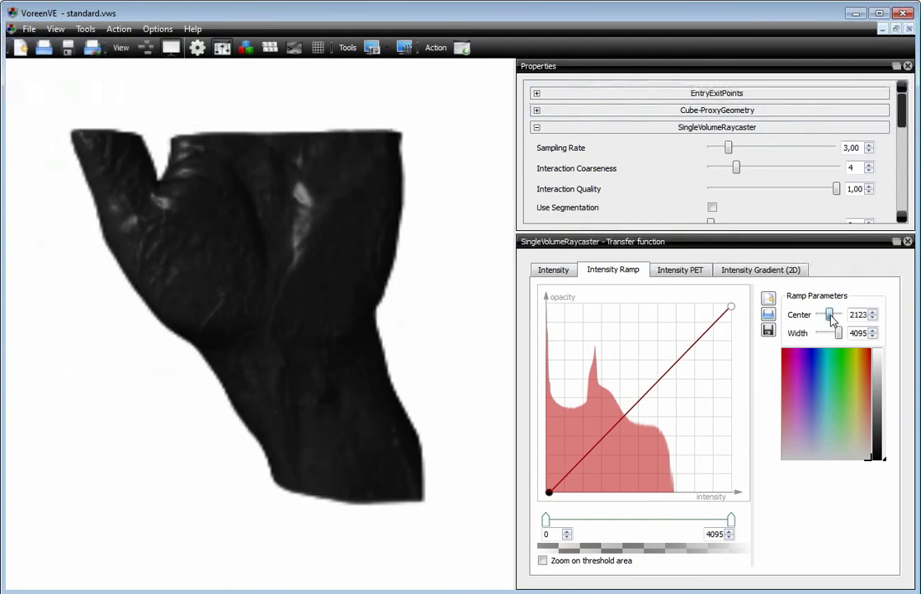
drag(832, 314, 822, 314)
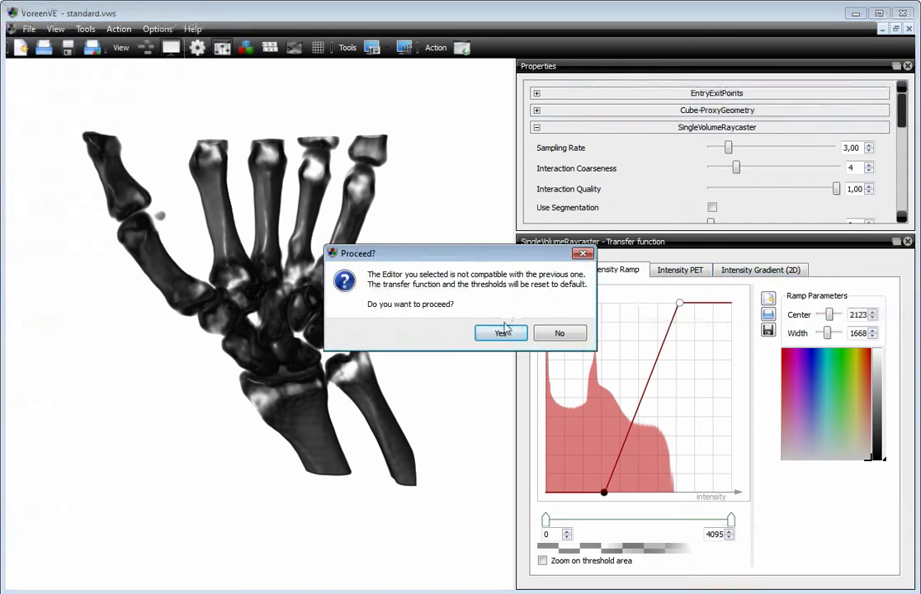
Confirm the Intensity Gradient (2D) reset, add a quad primitive and place it low on the histogram for skin tissue
click(500, 333)
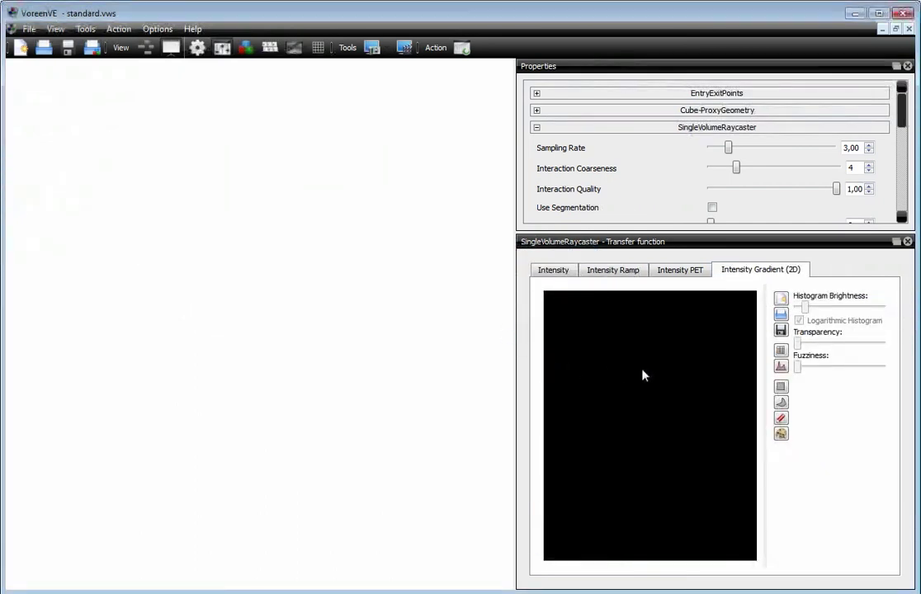
click(779, 388)
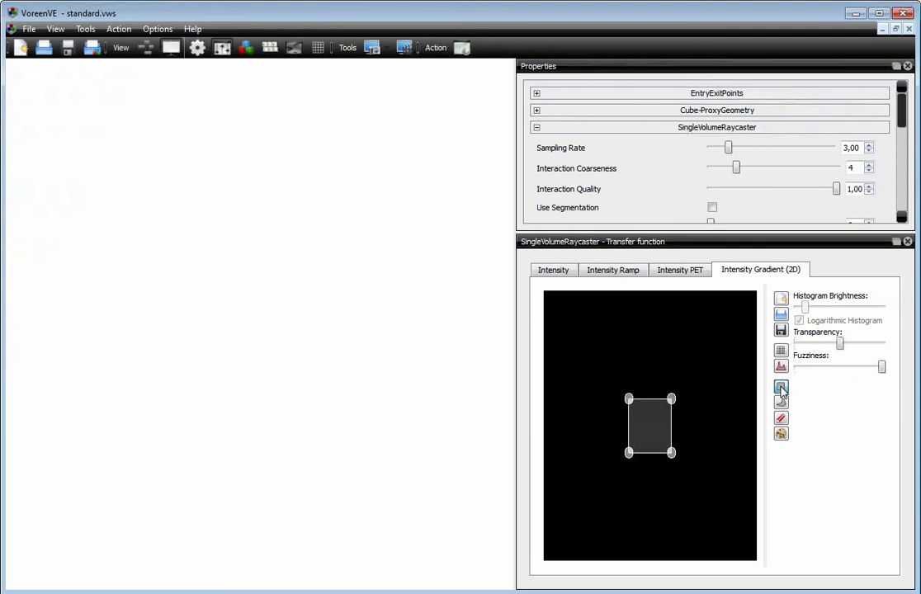
drag(650, 426, 574, 493)
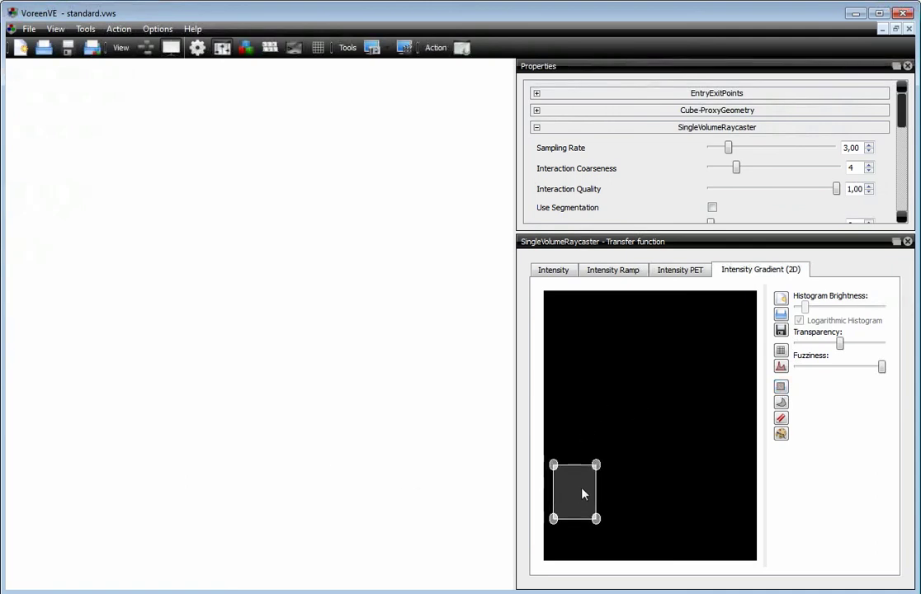
drag(574, 492, 591, 526)
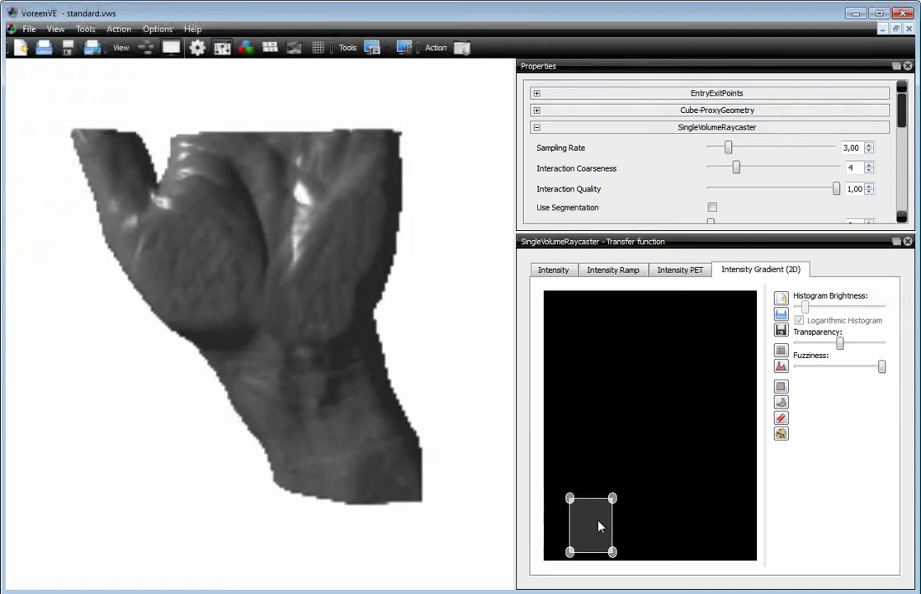
drag(601, 527, 609, 522)
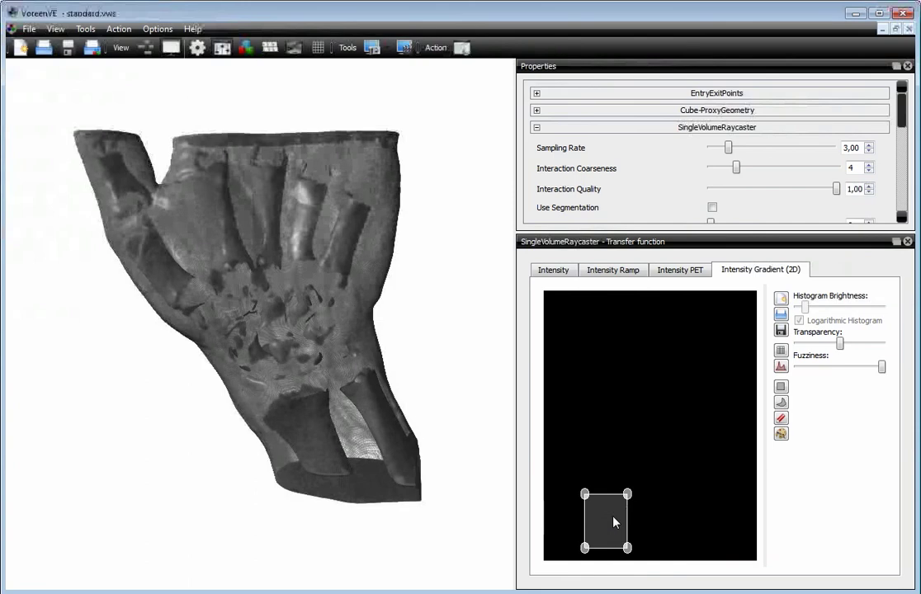
click(781, 366)
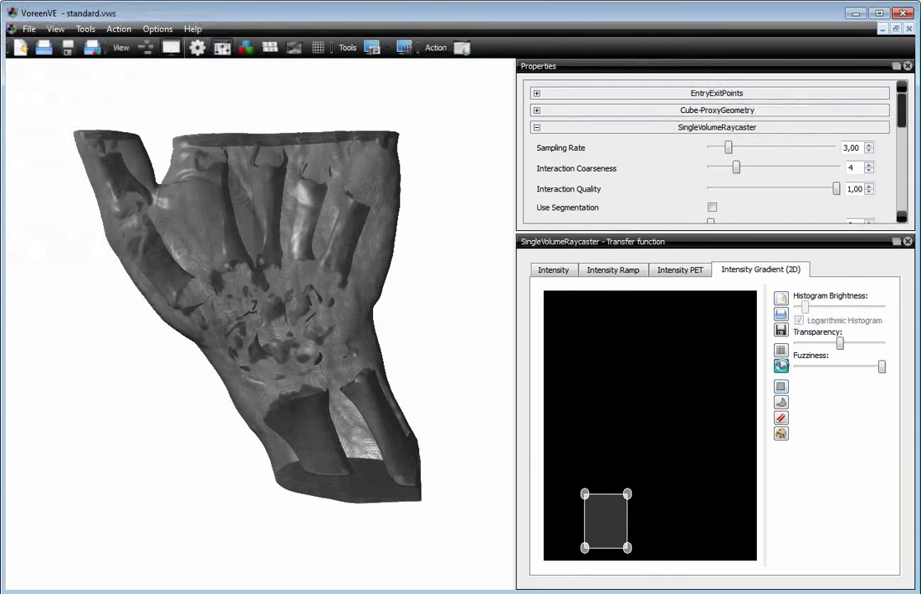
Enable Logarithmic Histogram, move the quad onto bone values and shape the banana skin region
click(799, 320)
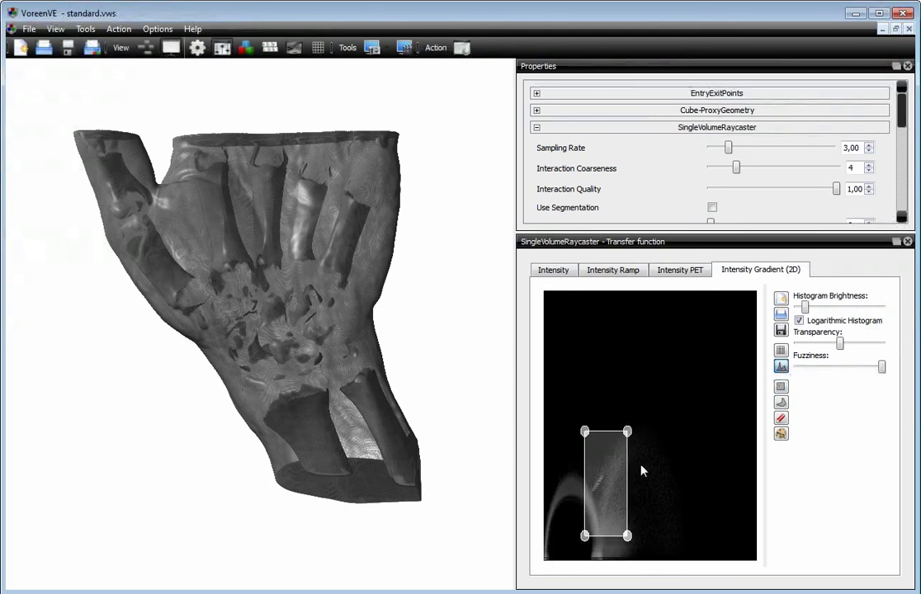
drag(608, 482, 652, 478)
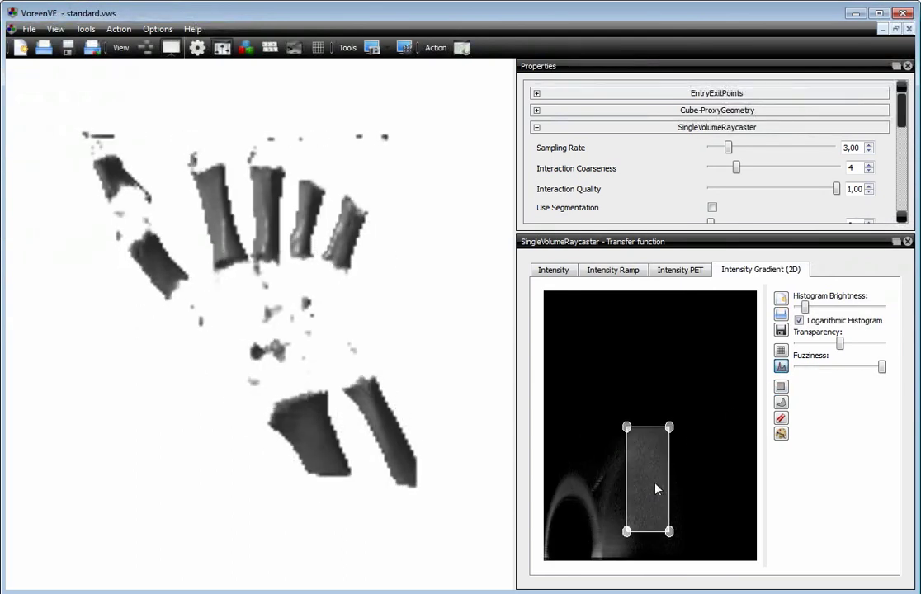
drag(647, 479, 652, 488)
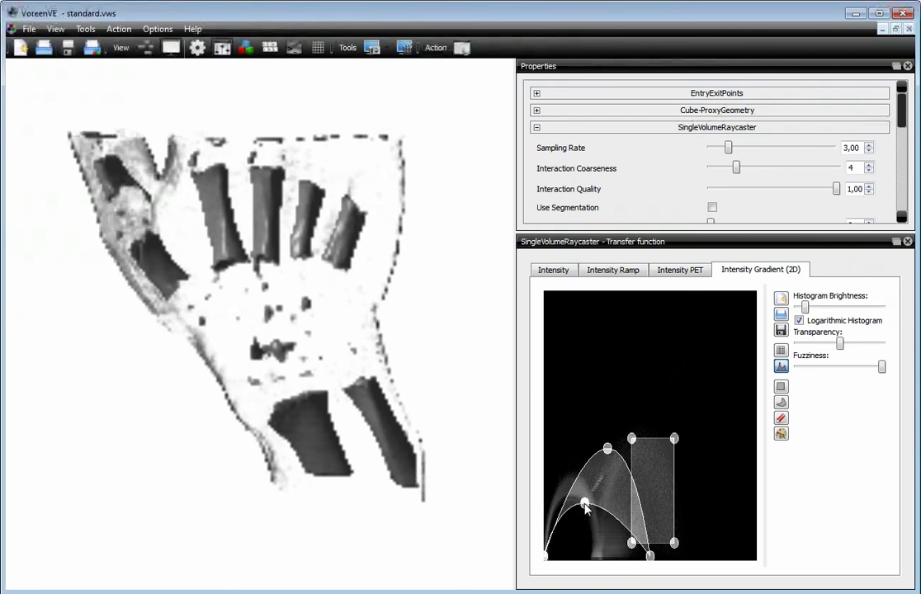
drag(607, 449, 581, 456)
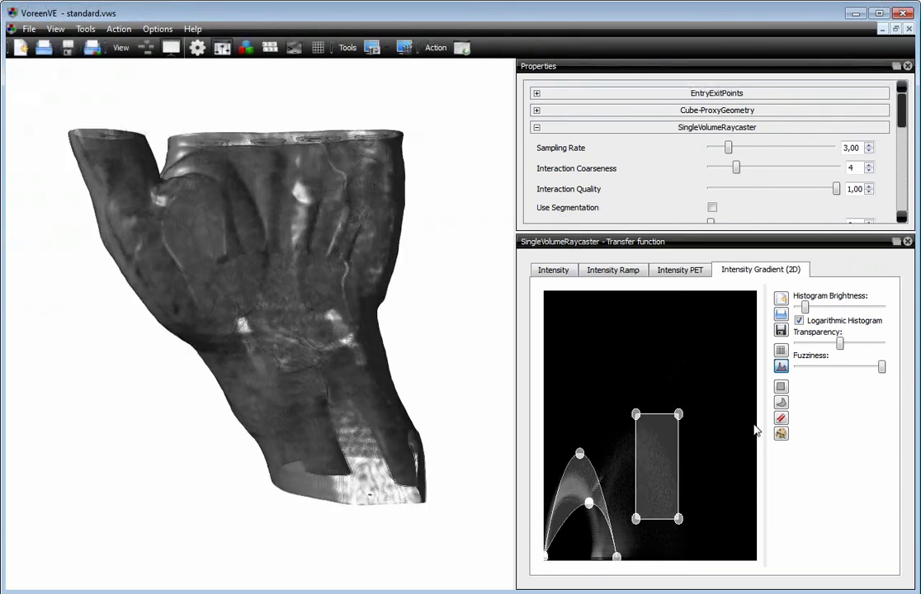
Set the bone quad's colour to bright red
click(780, 436)
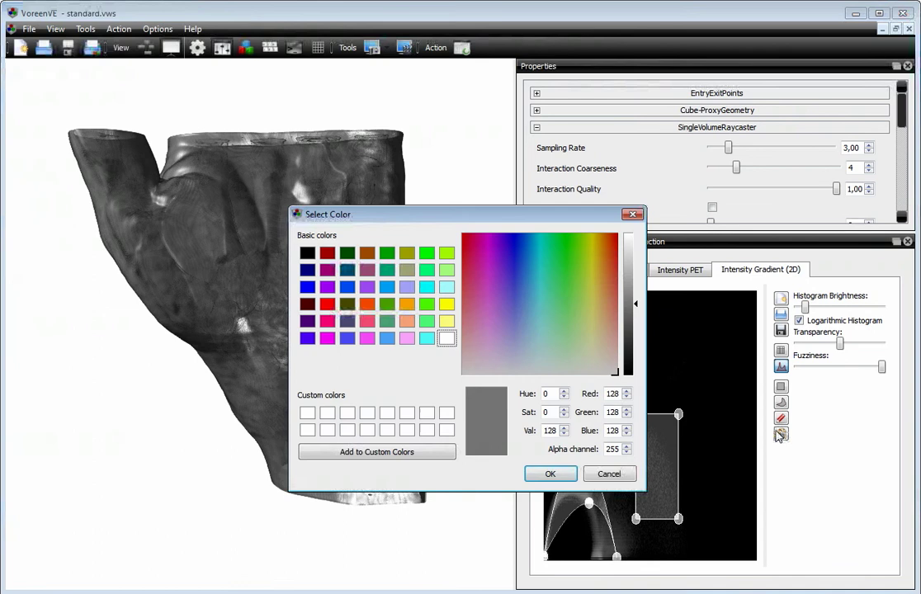
click(610, 240)
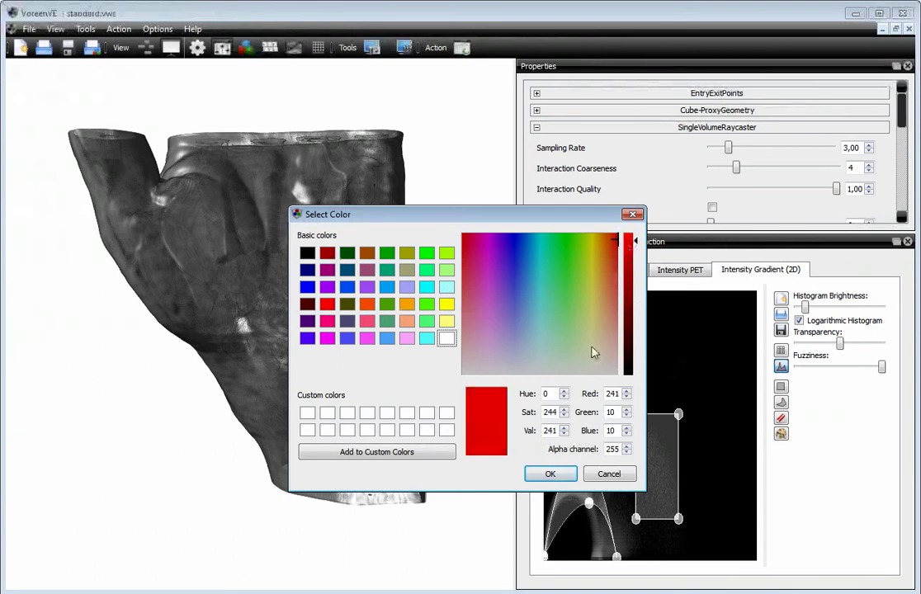
click(550, 474)
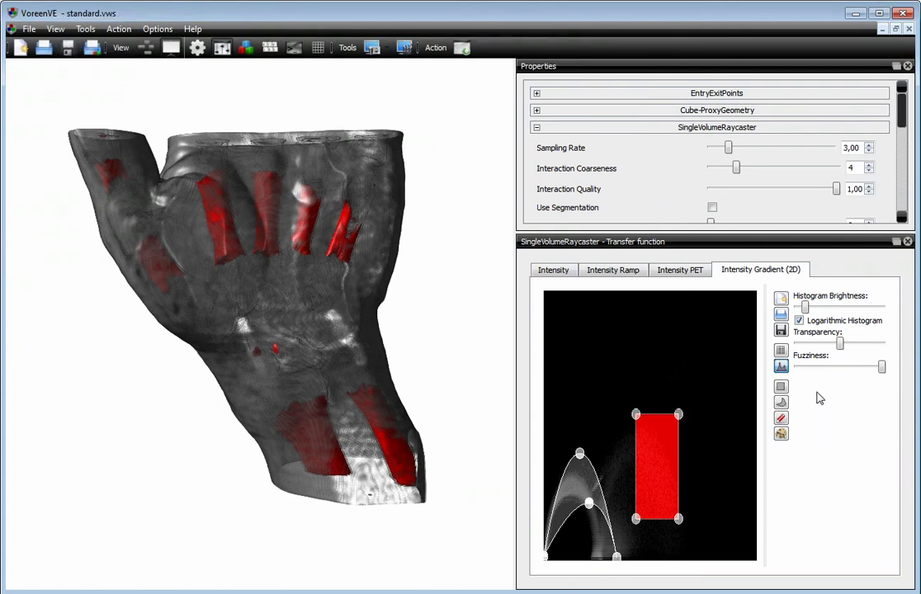
Lower Transparency and Fuzziness so solid red bones show crisply inside the pale skin shell
drag(838, 343, 855, 344)
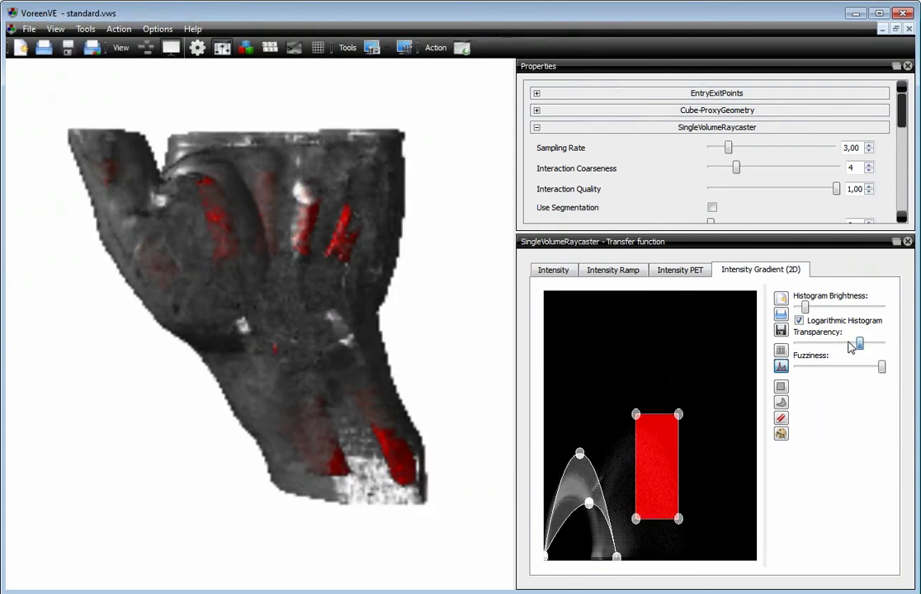
drag(858, 345, 816, 345)
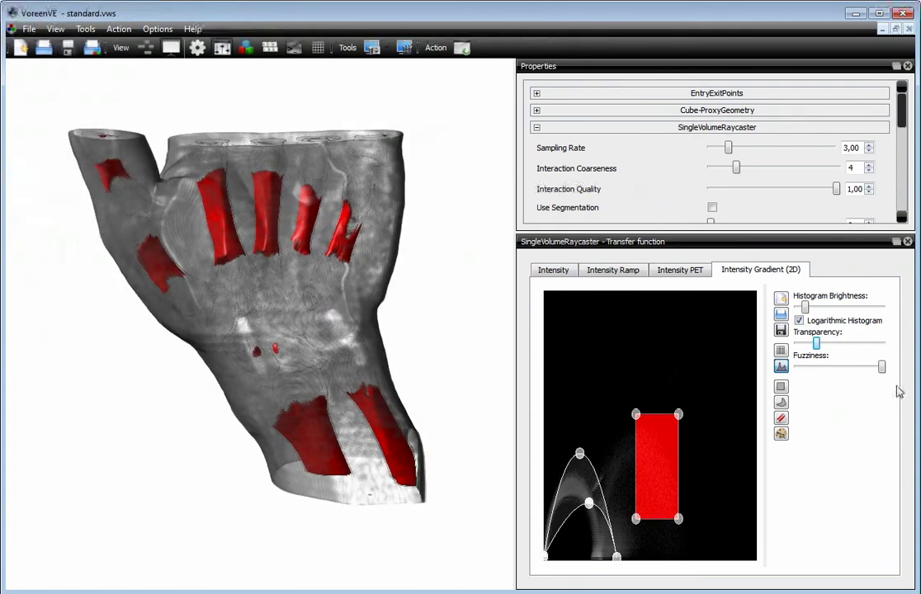
drag(866, 366, 842, 369)
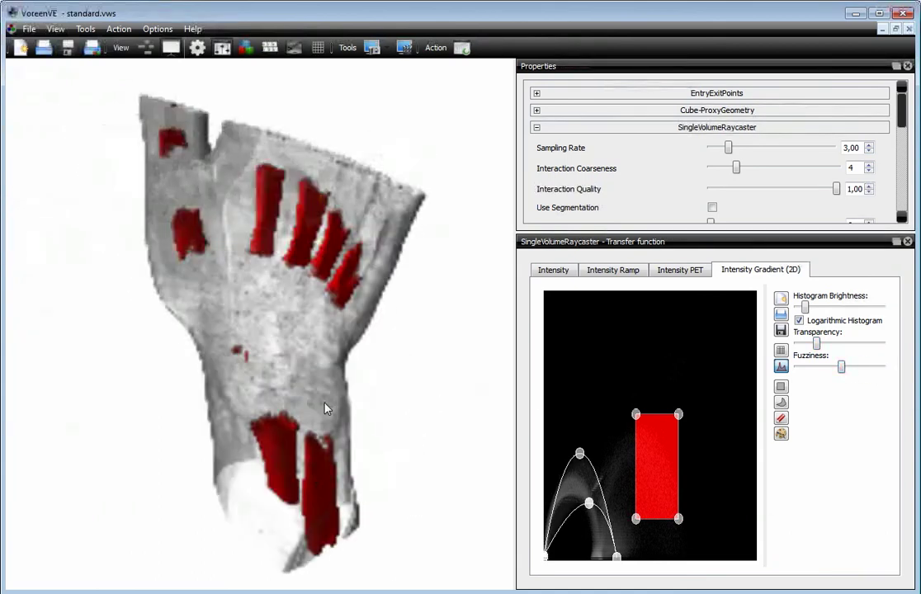
drag(324, 409, 366, 393)
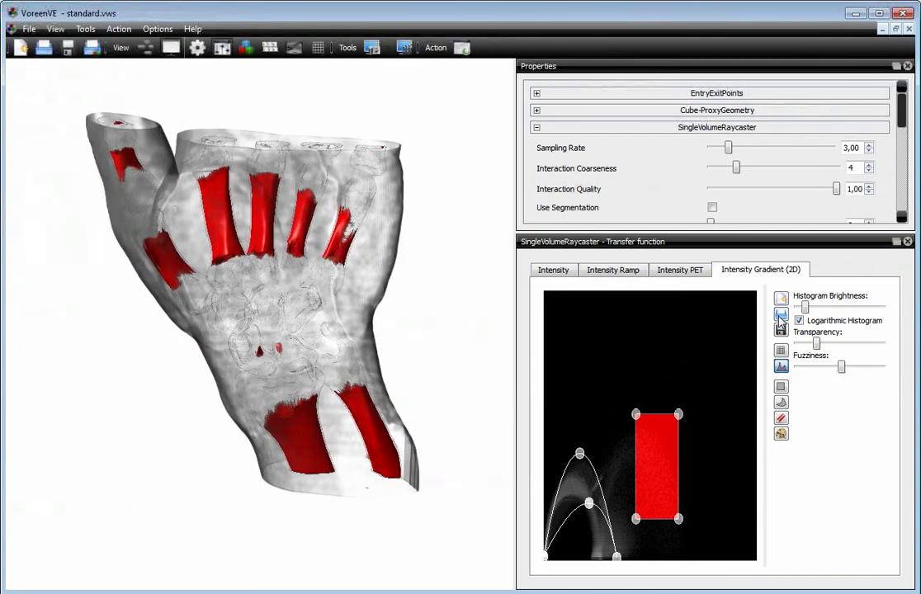
mouse_move(781, 317)
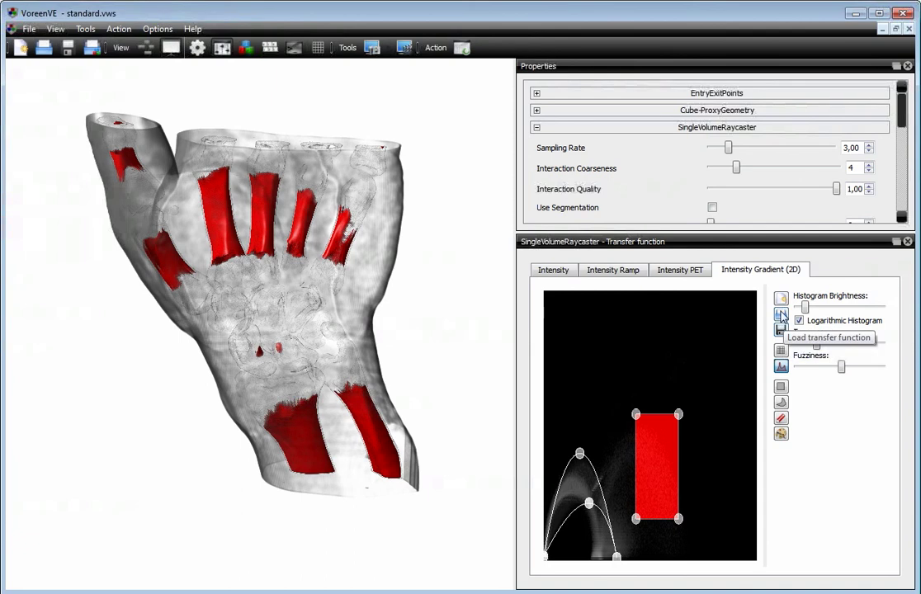